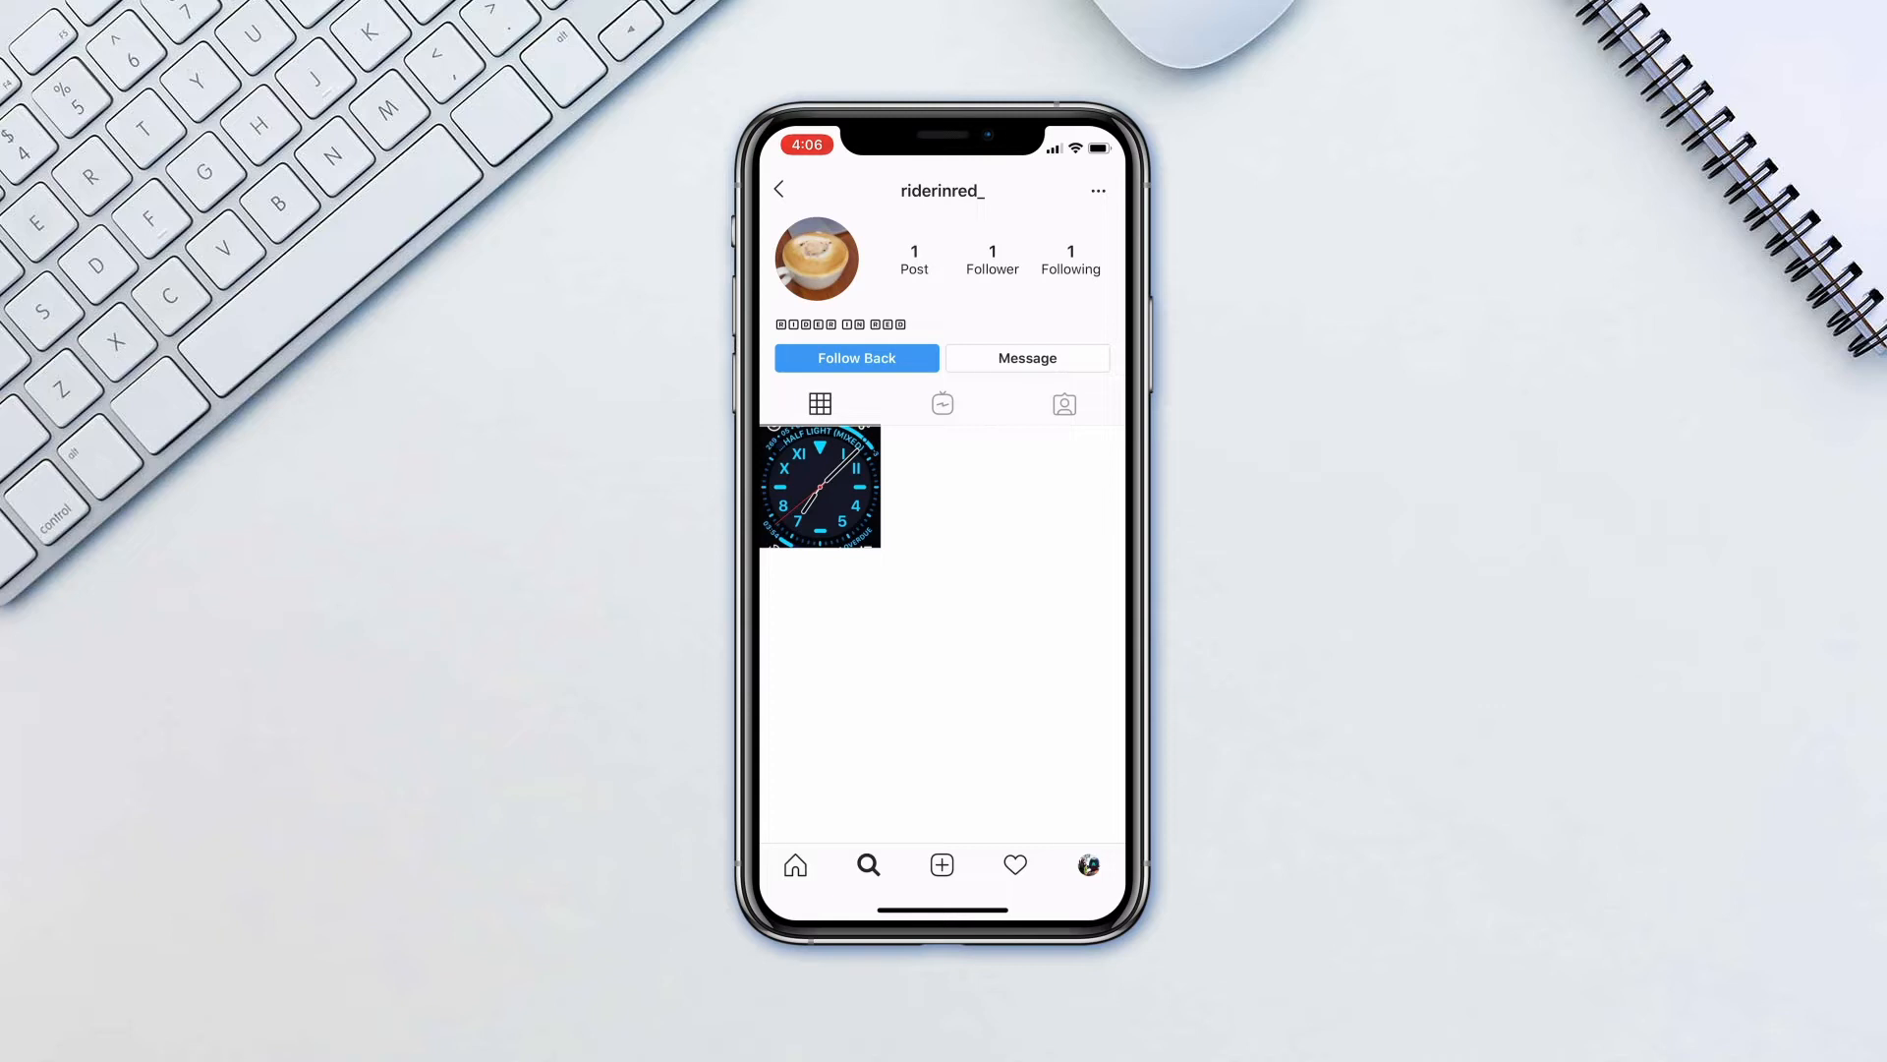
{"action": "left_click", "coordinate": [1097, 191]}
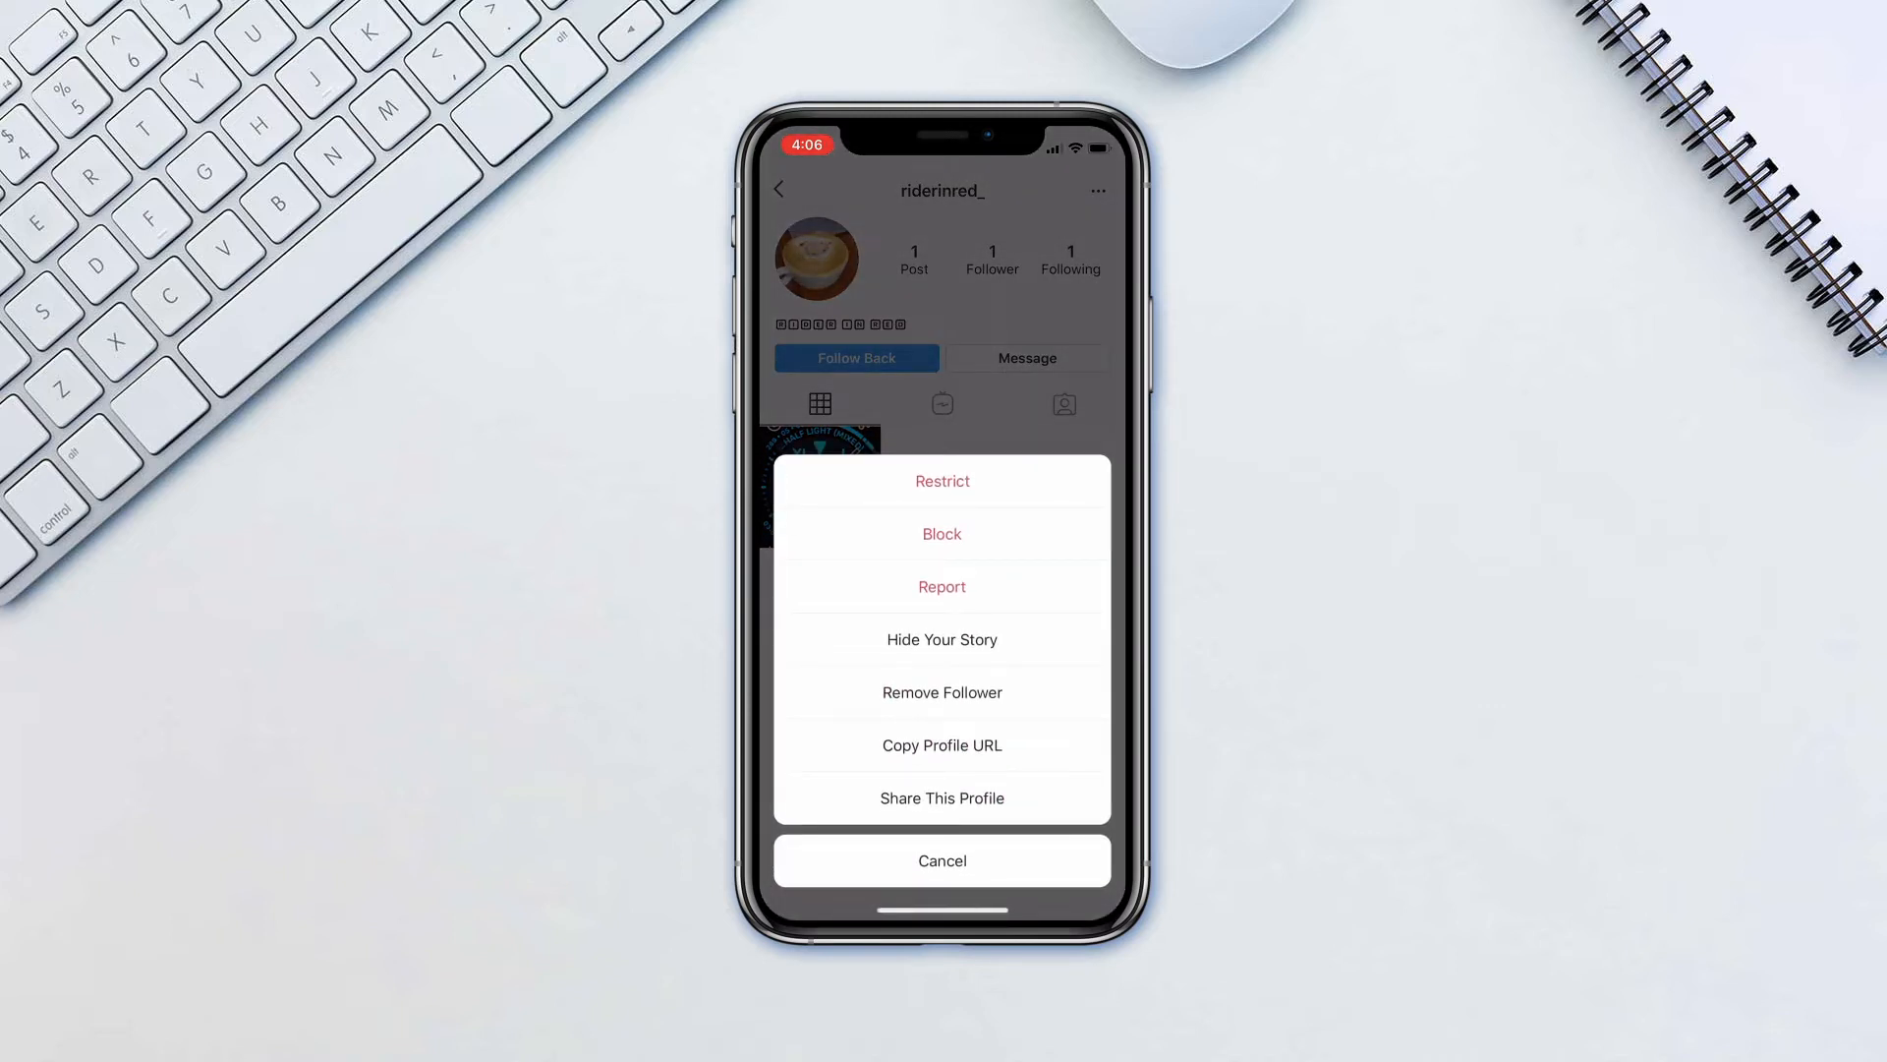
{"action": "left_click", "coordinate": [942, 861]}
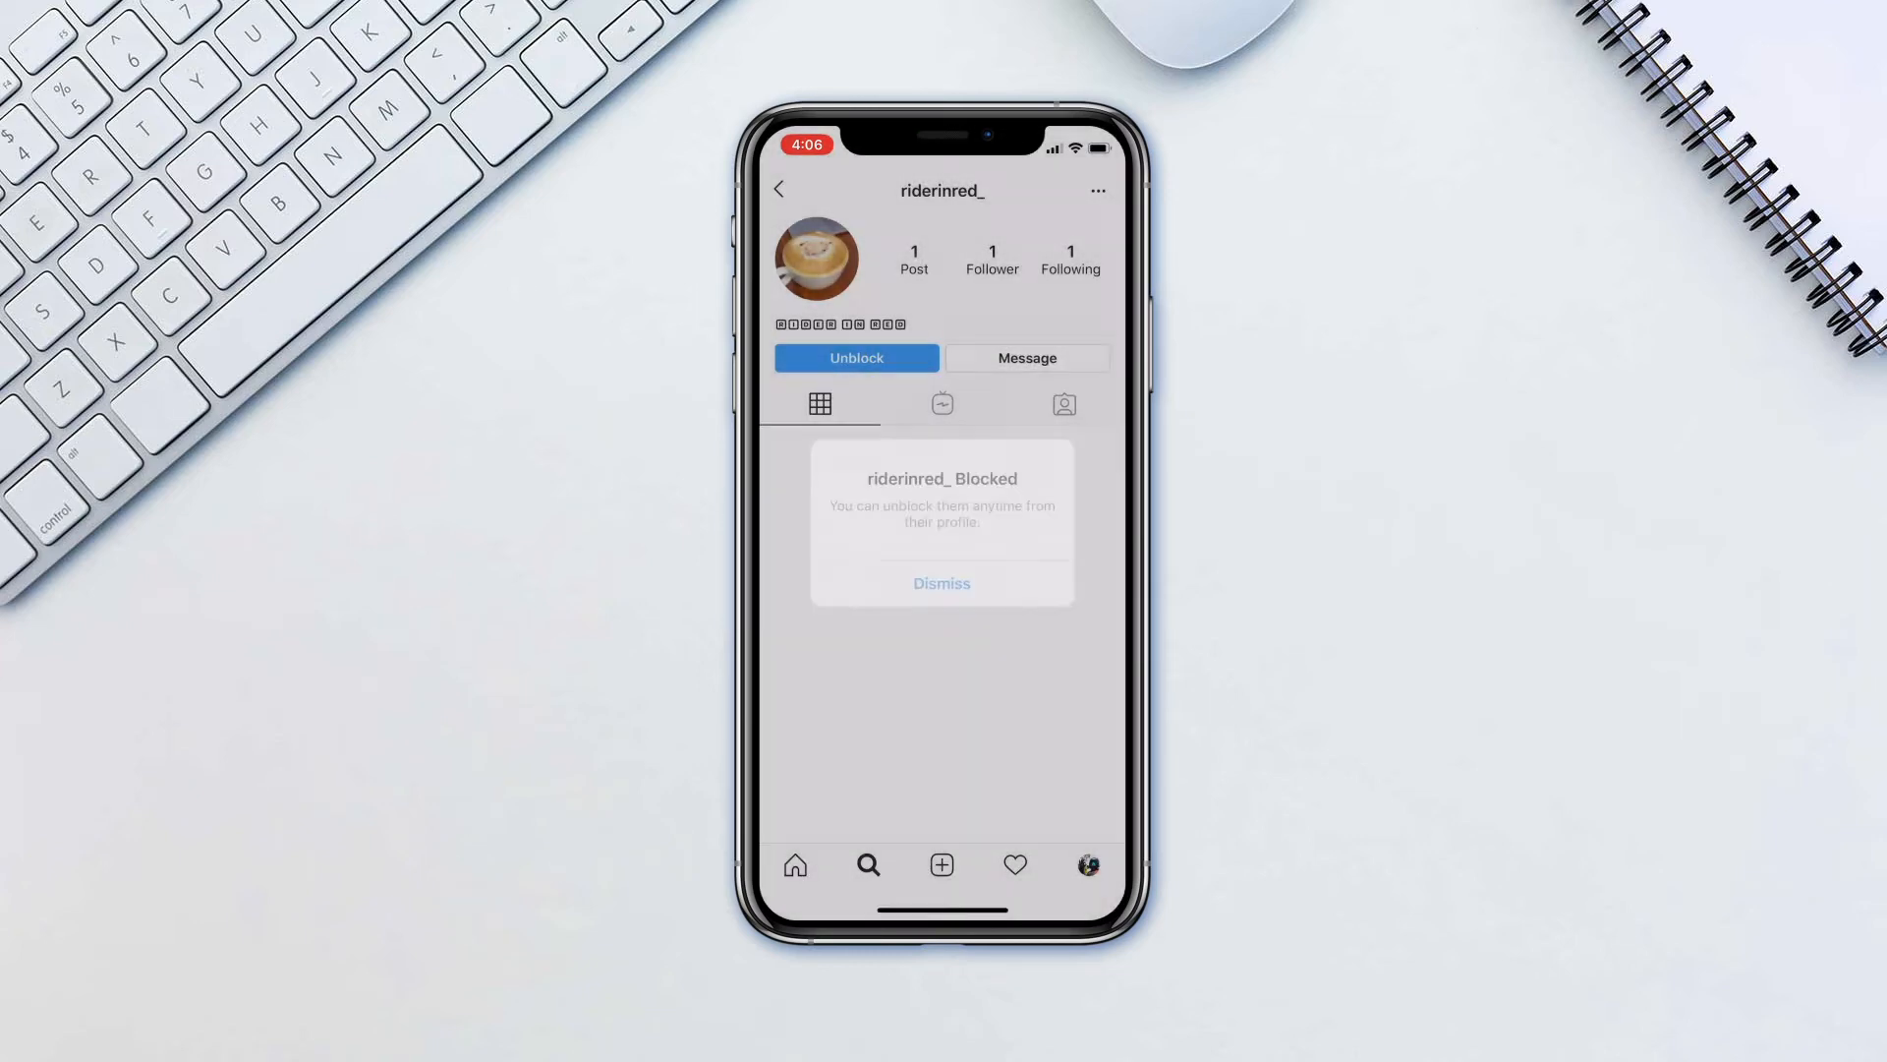
{"action": "left_click", "coordinate": [941, 582]}
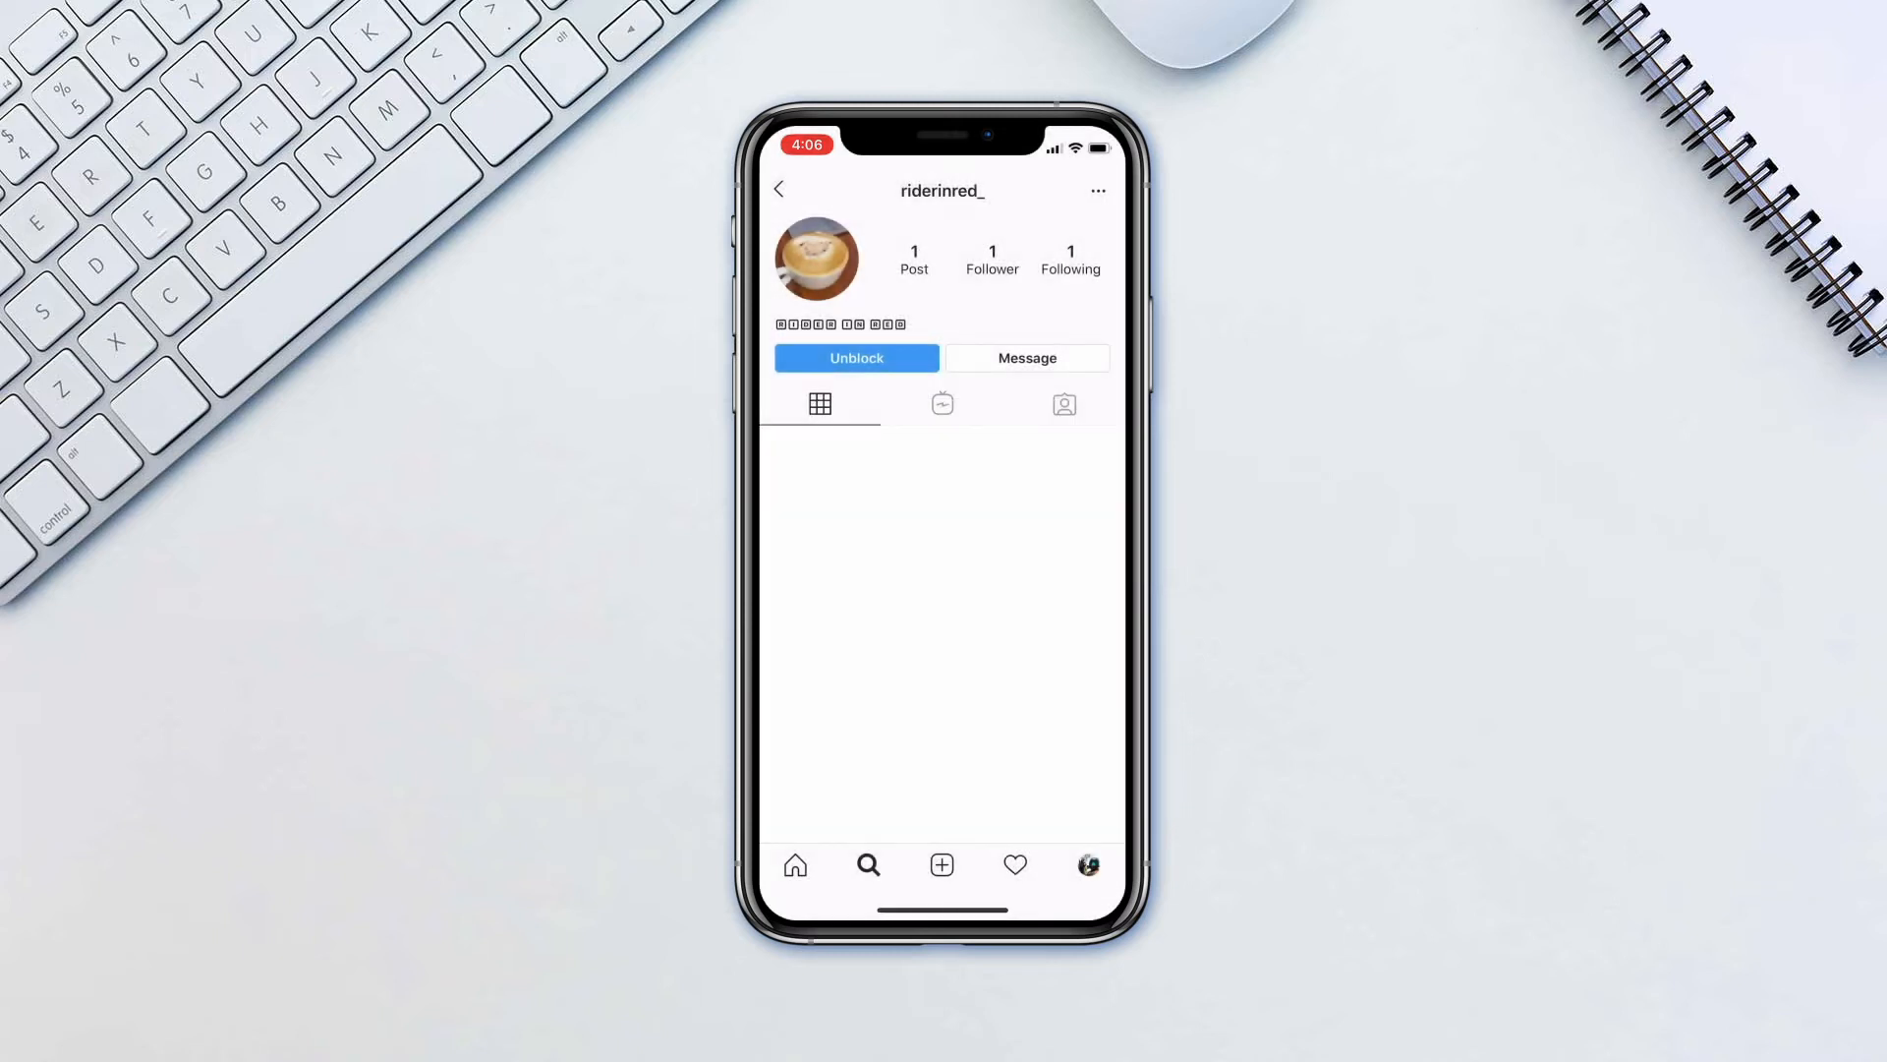
{"action": "left_click", "coordinate": [858, 358]}
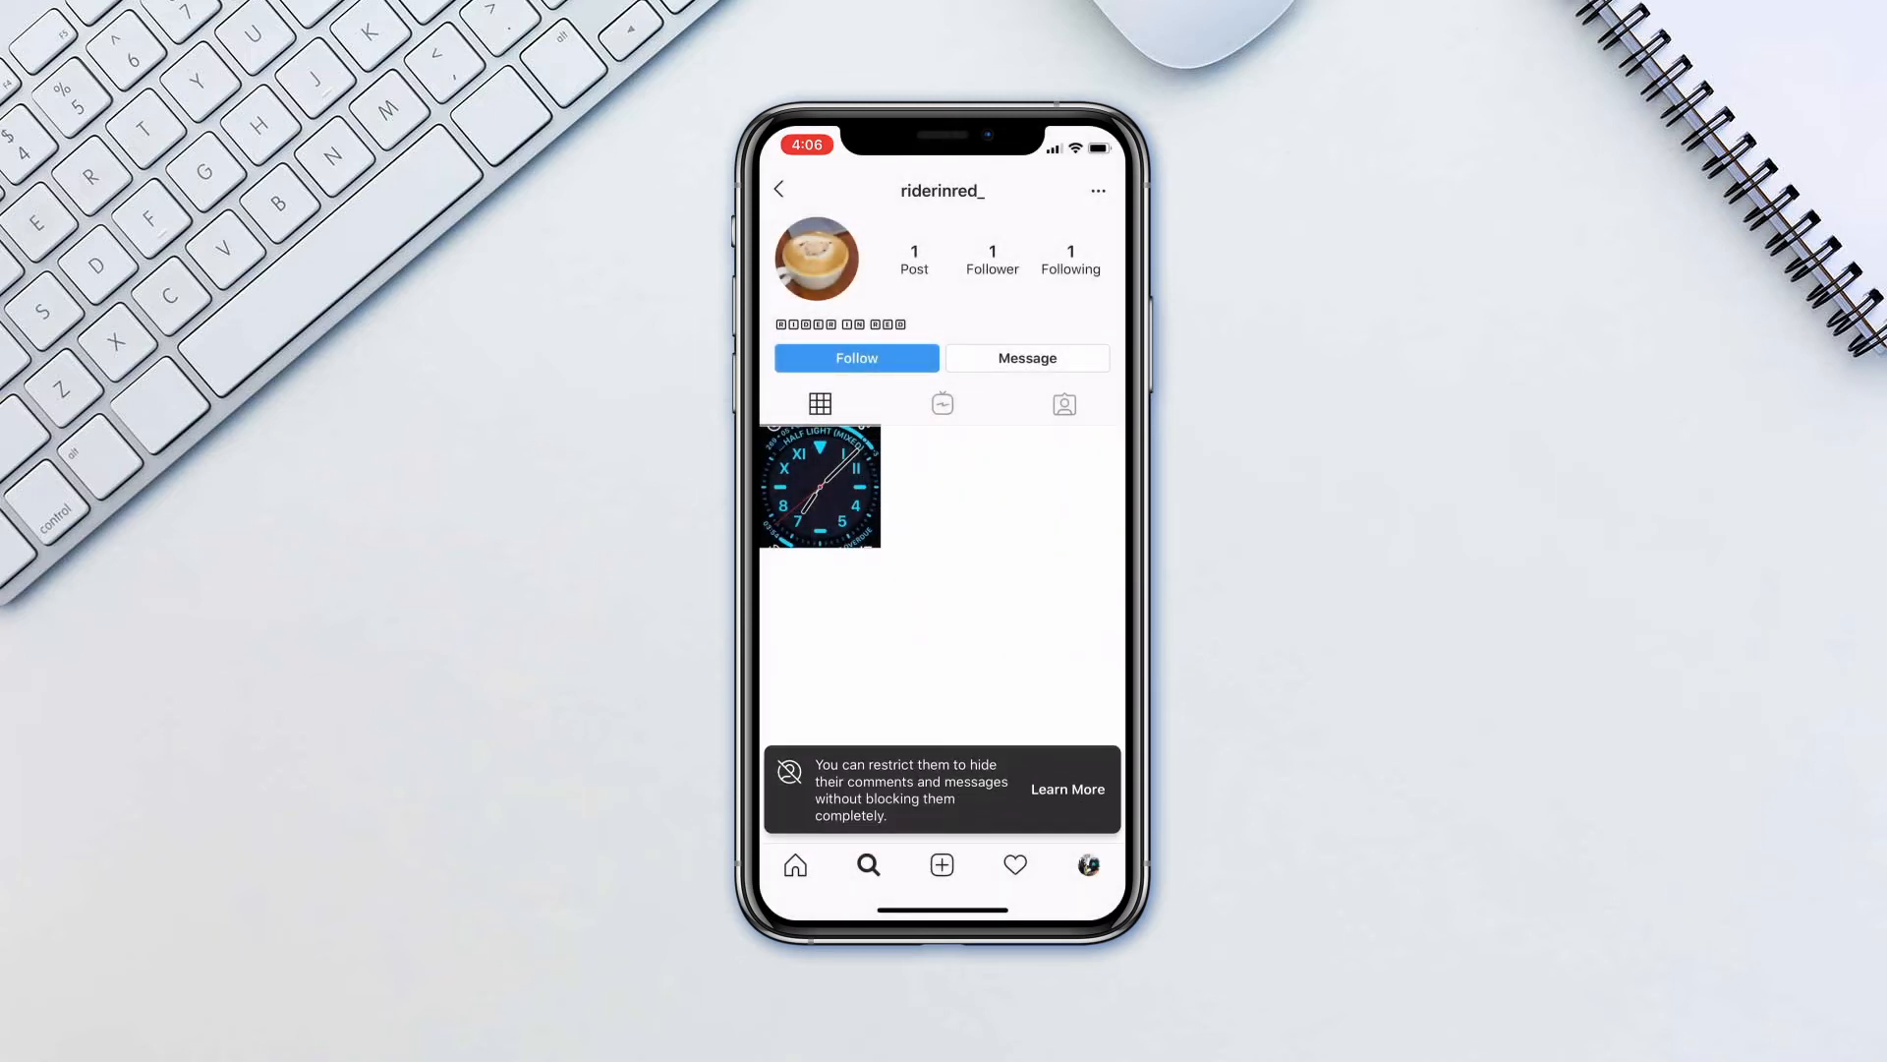